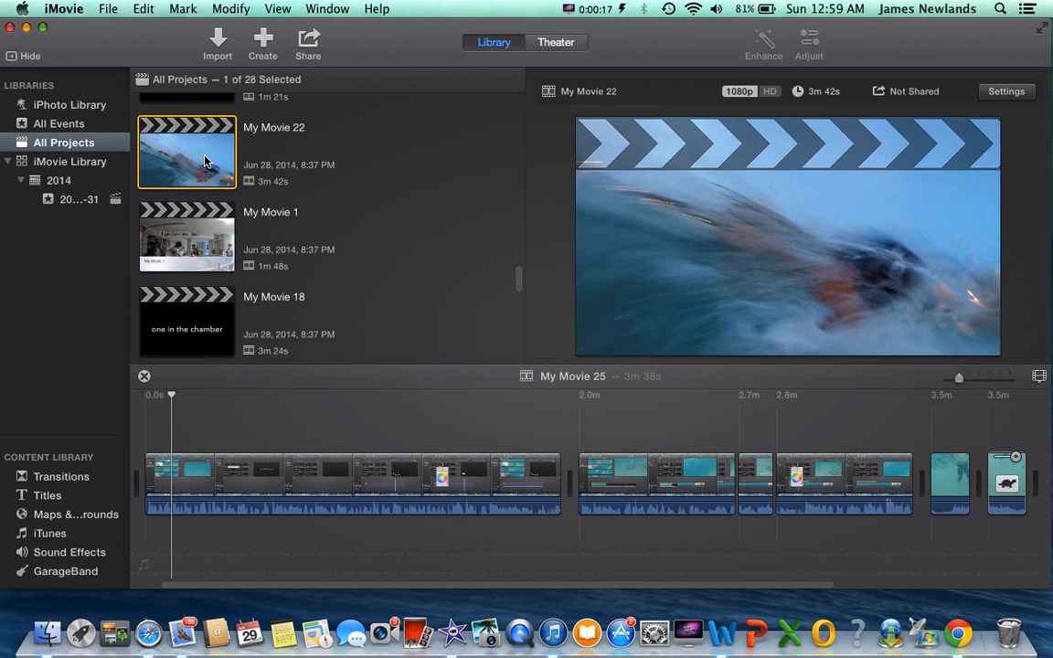
# - Open the My Movie 22 project, then the My Movie 1 project in the timeline
pyautogui.click(80, 199)
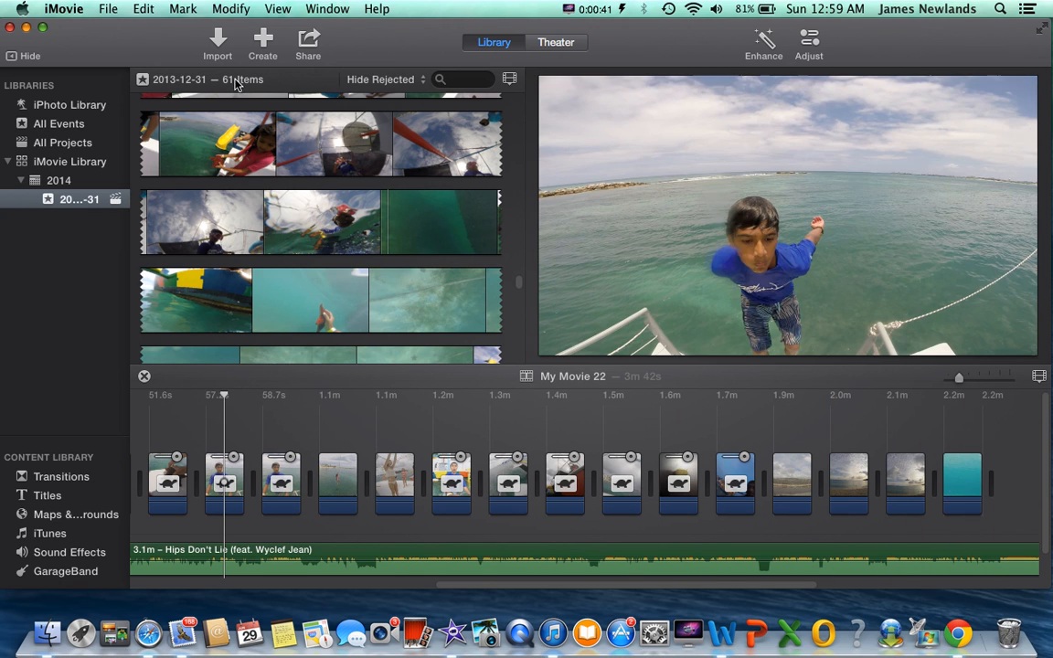
pyautogui.click(62, 142)
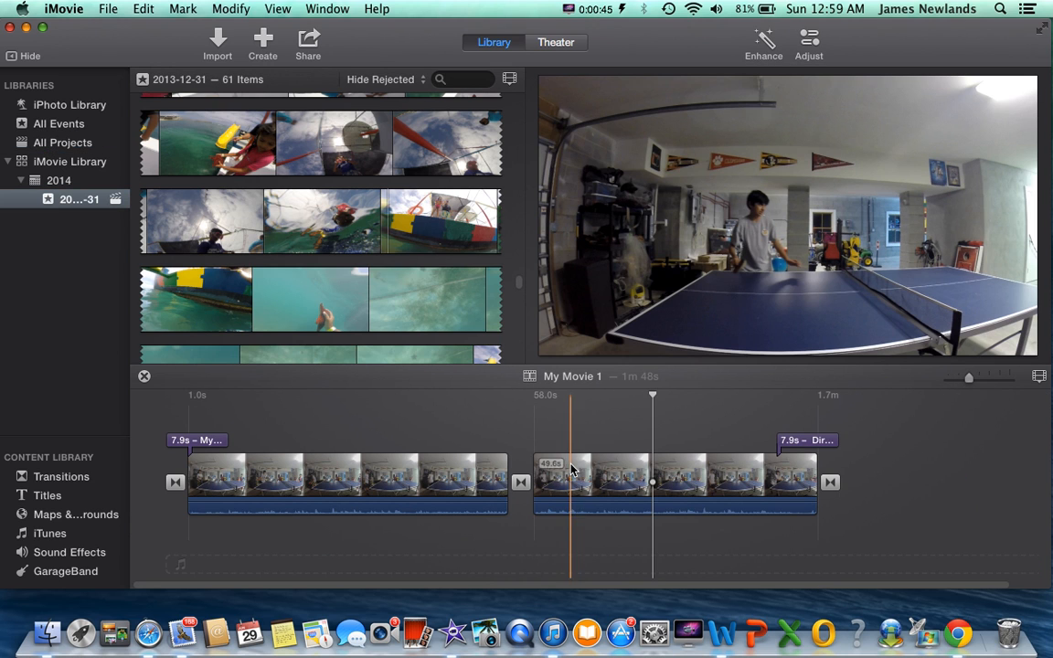
# - Select the ping-pong clip, mute it via Modify > Mute Clip, and park the playhead on the first clip
pyautogui.click(636, 475)
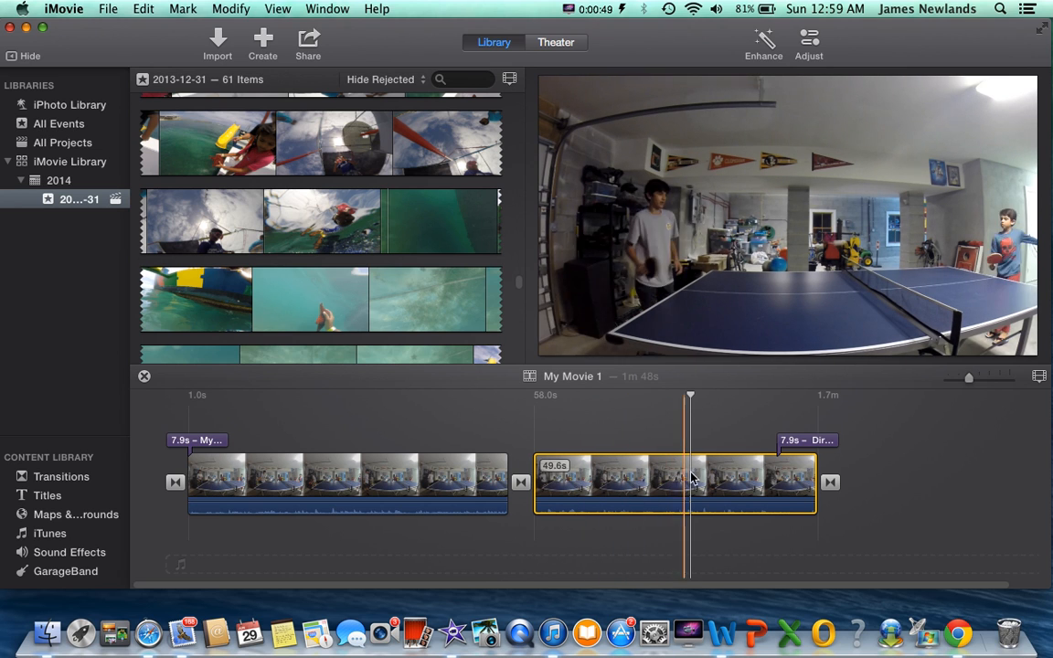
pyautogui.click(804, 479)
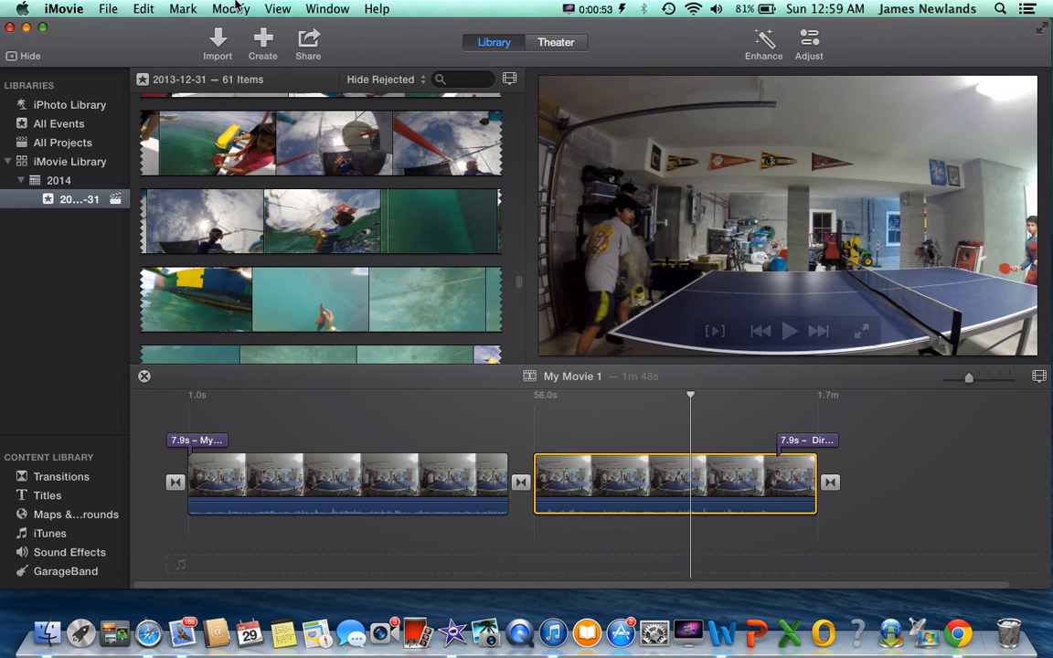
pyautogui.click(231, 7)
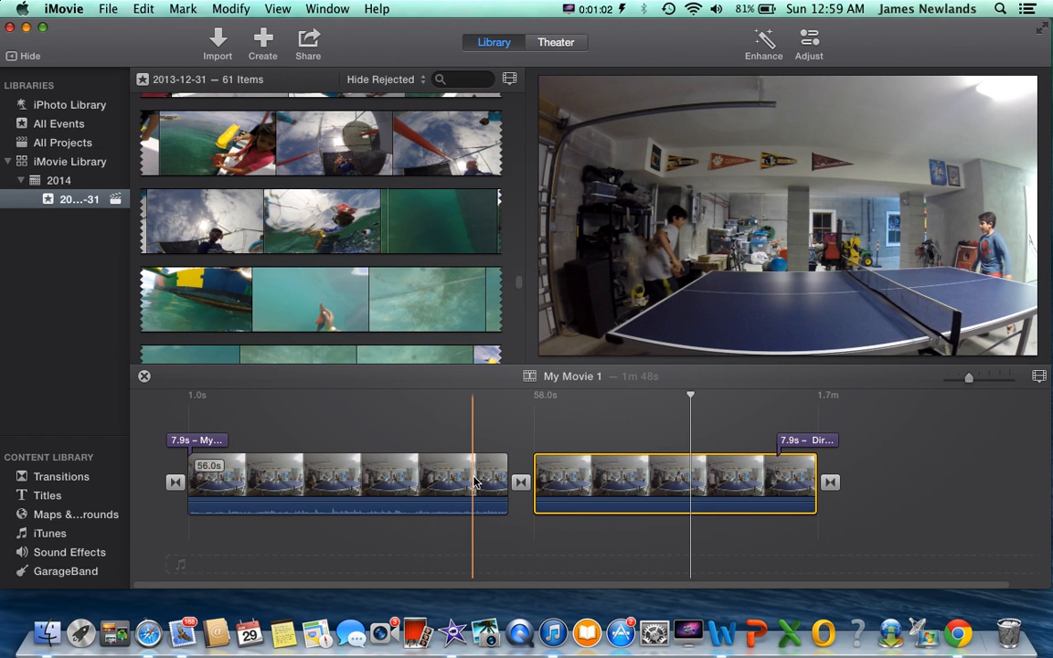
pyautogui.click(472, 483)
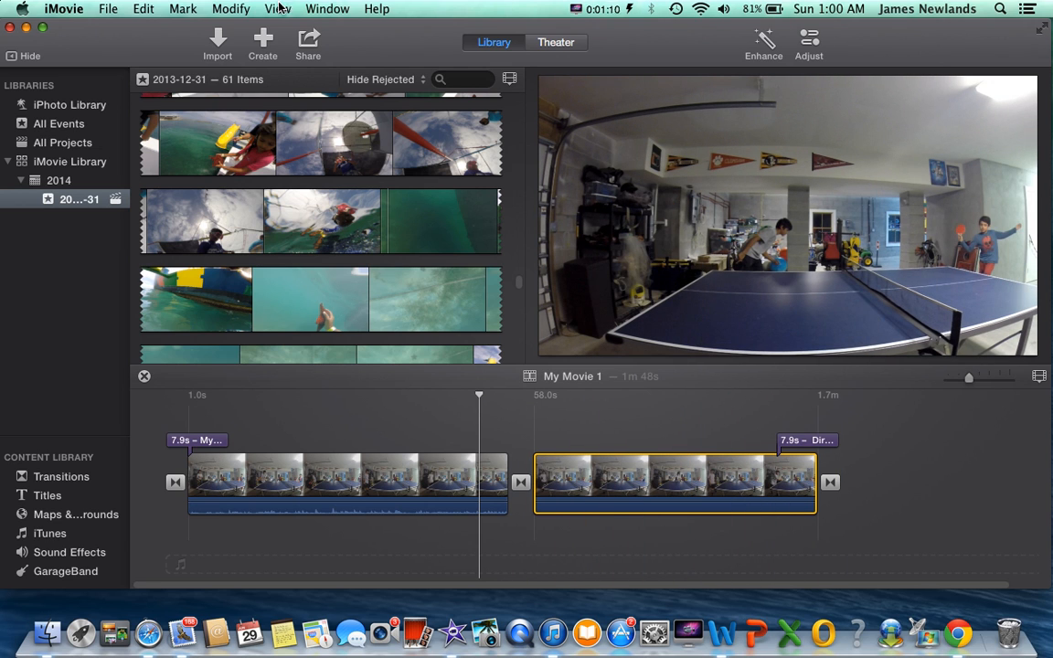
# - Check Mute Clip is ticked under Modify, then undo the mute from the Edit menu
pyautogui.click(230, 8)
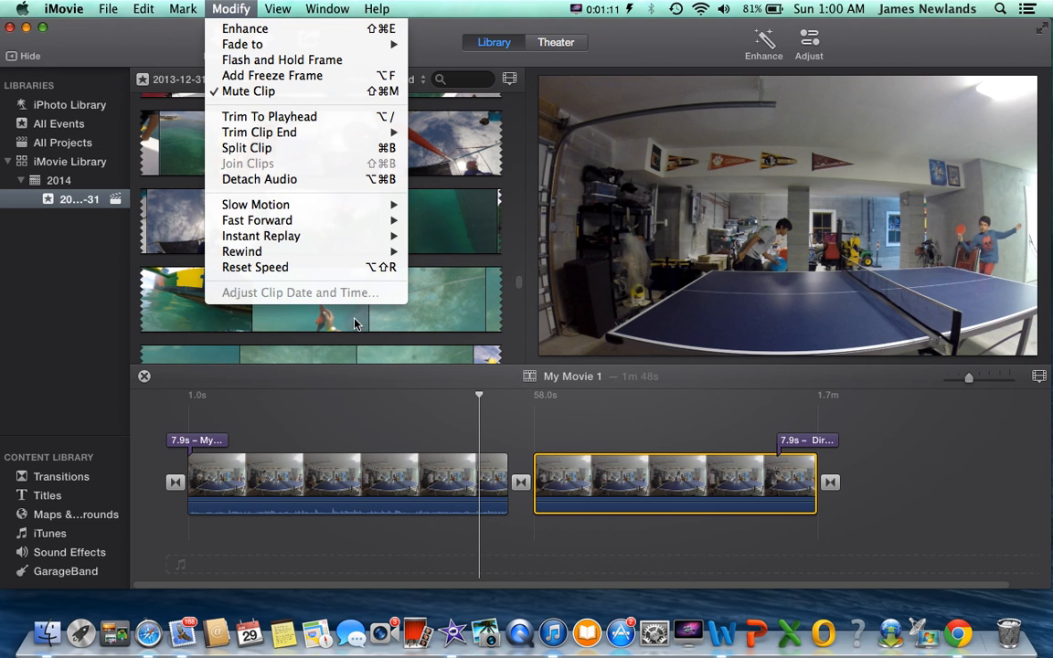
pyautogui.click(142, 7)
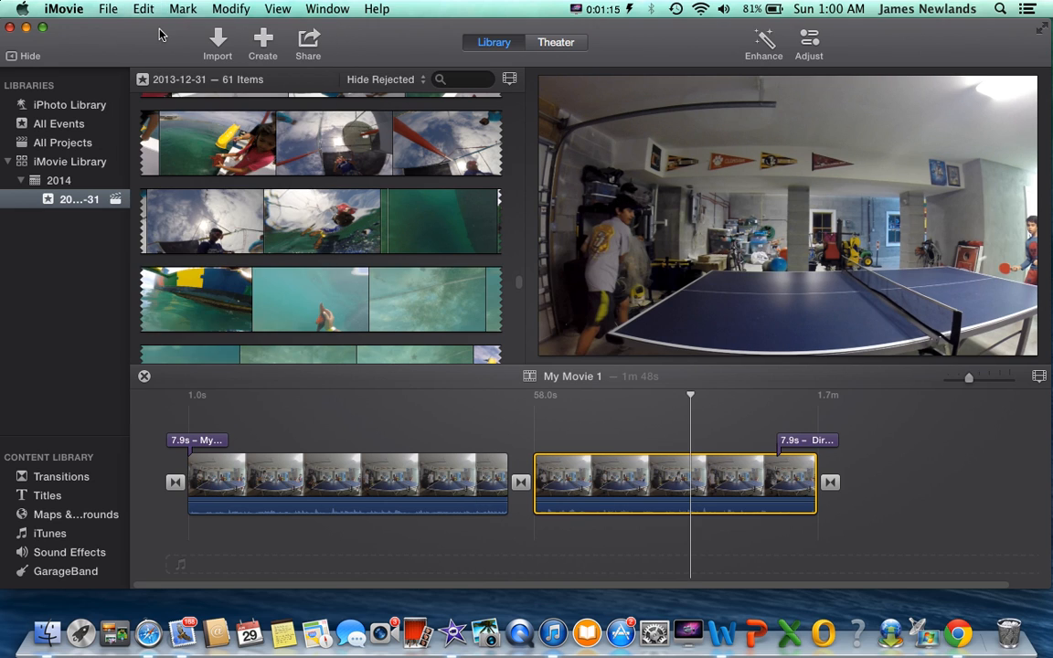
pyautogui.moveTo(731, 299)
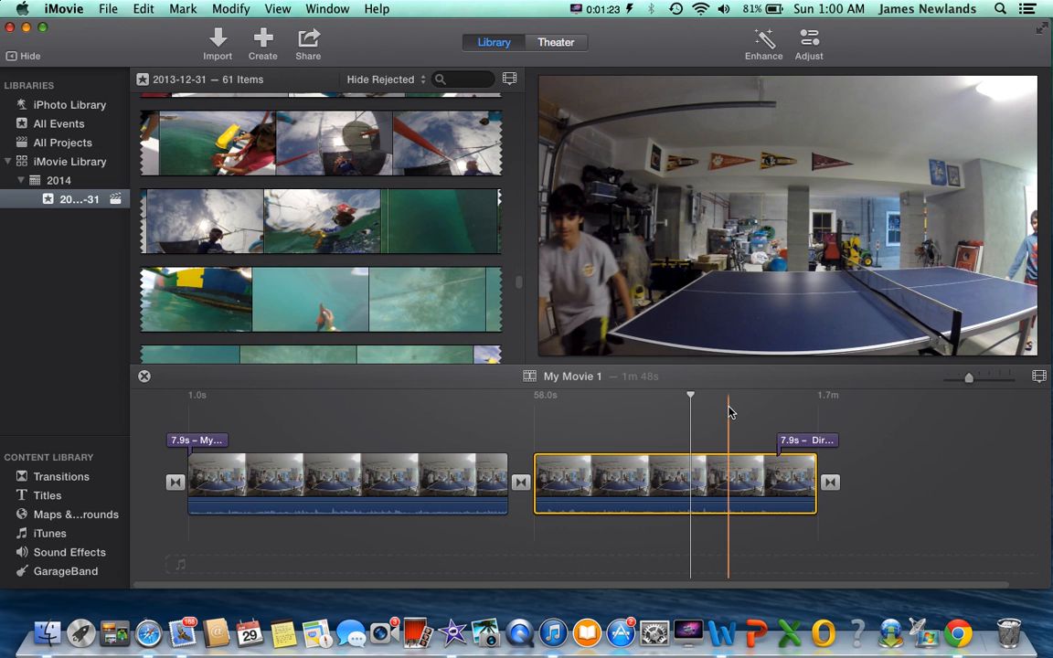
pyautogui.click(578, 9)
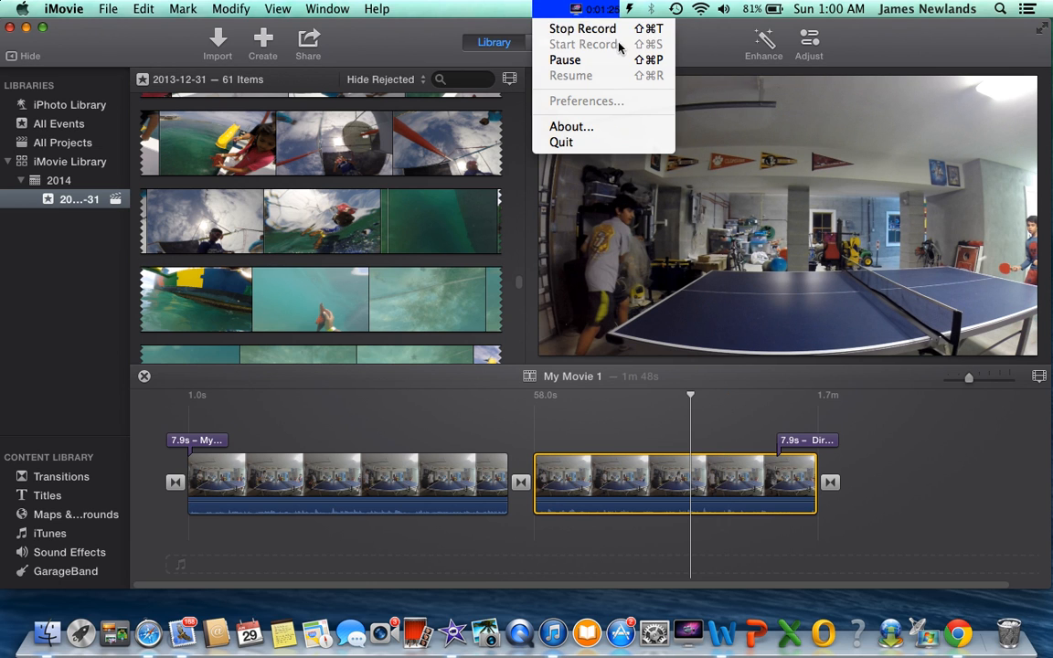